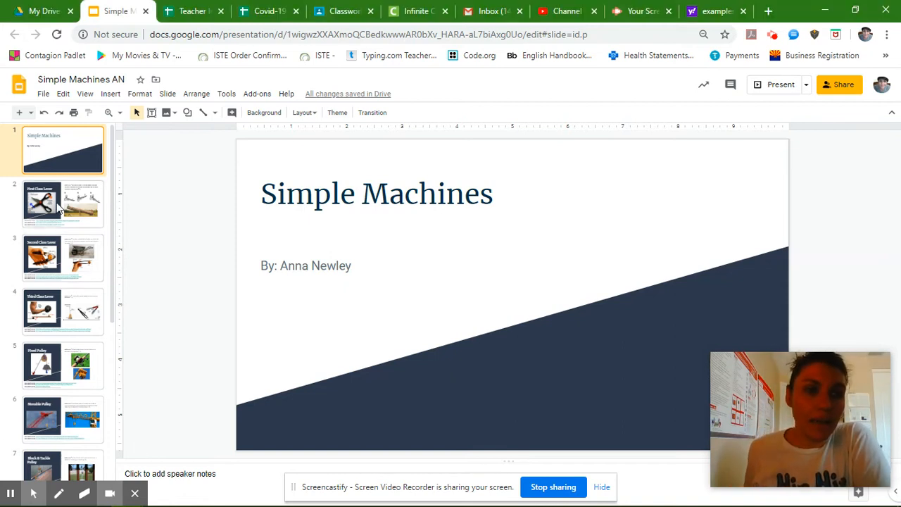
- Browse through the First Class Lever, Wedge and Screw slides in the filmstrip
click(62, 202)
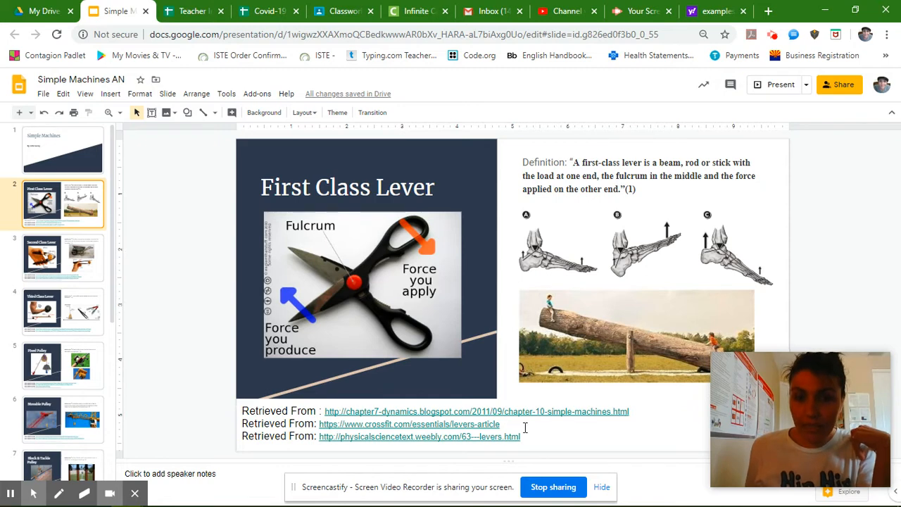
mouse_move(575, 173)
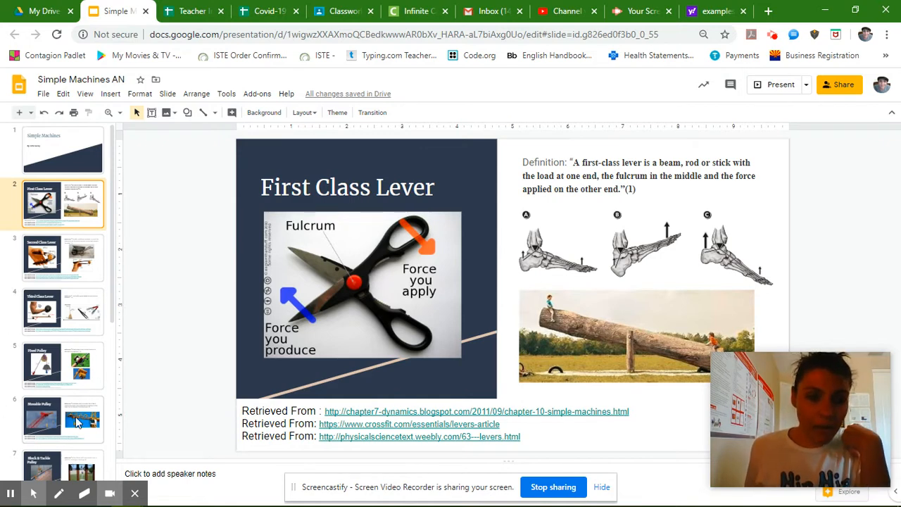
scroll(down, 3)
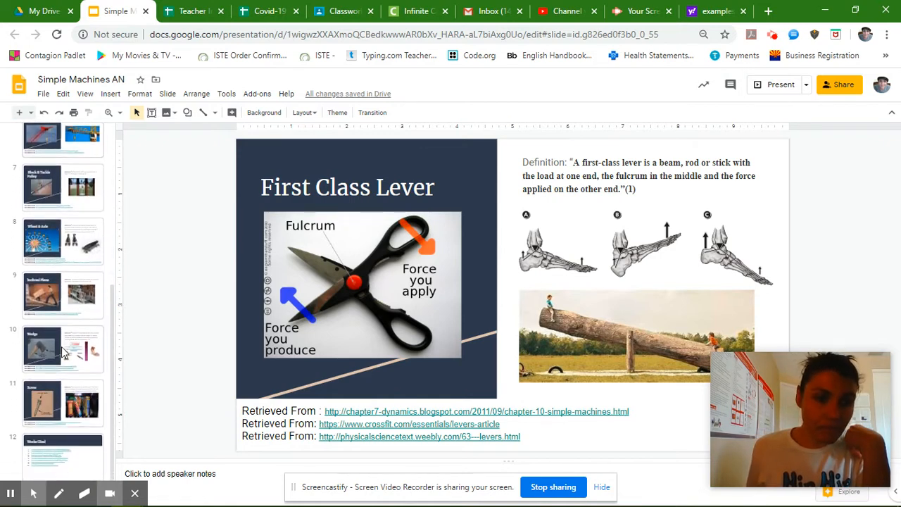
click(62, 349)
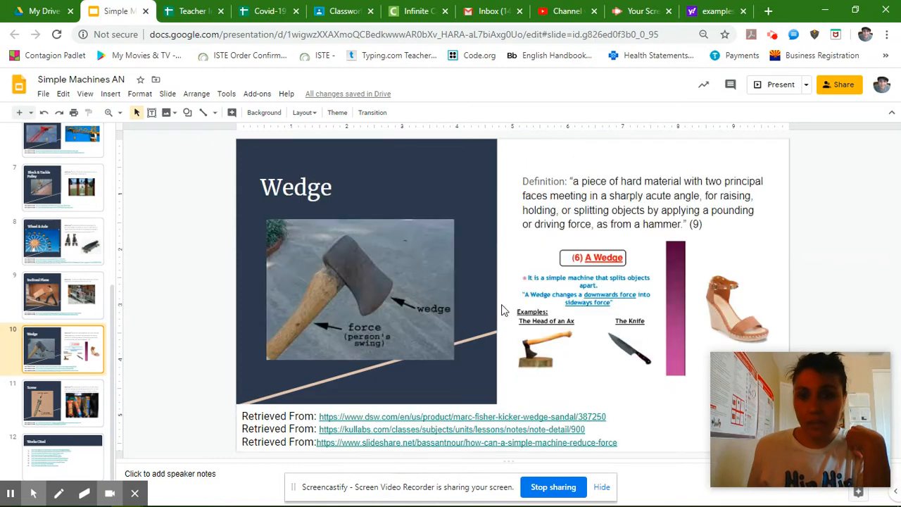
click(62, 403)
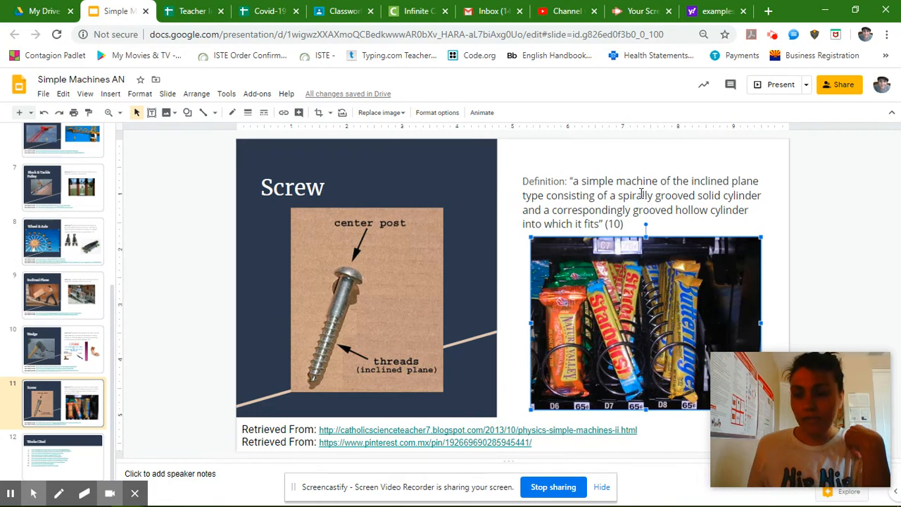
mouse_move(521, 174)
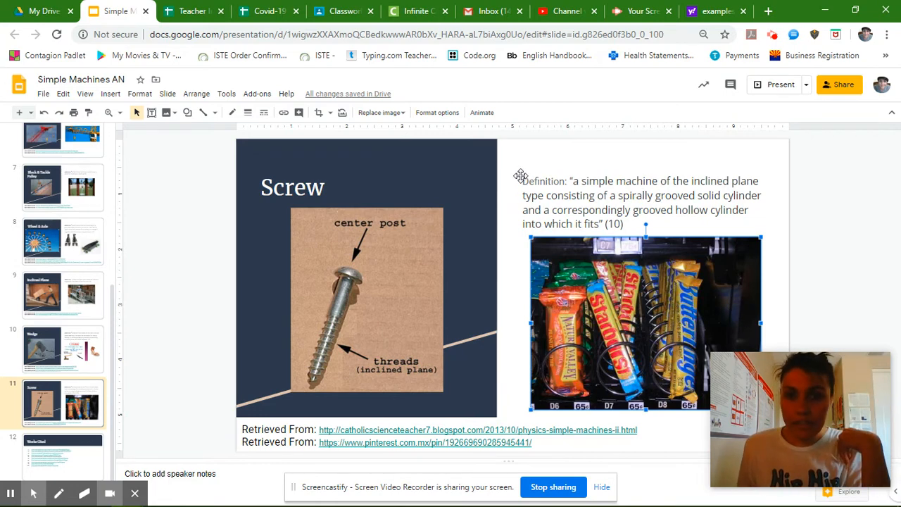
- Inspect the Screw and Wedge definition text boxes, then move to the Works Cited slide
double_click(543, 180)
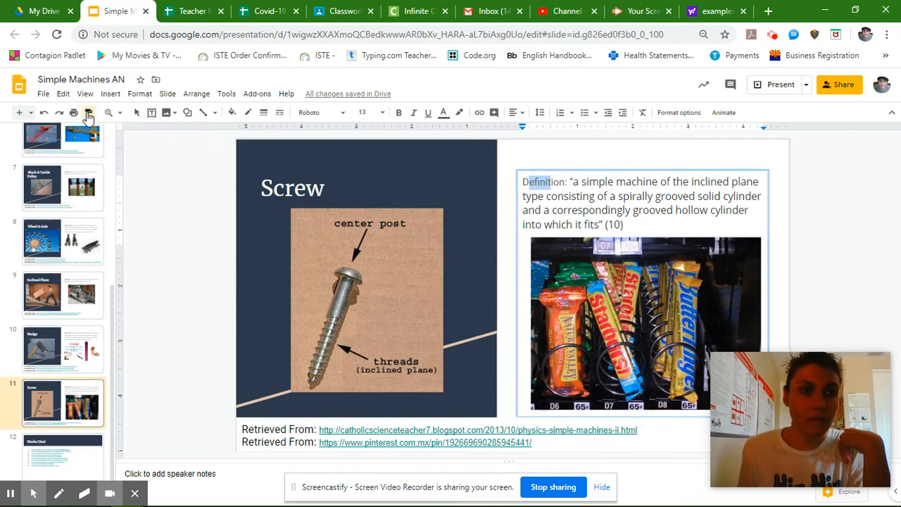
click(589, 182)
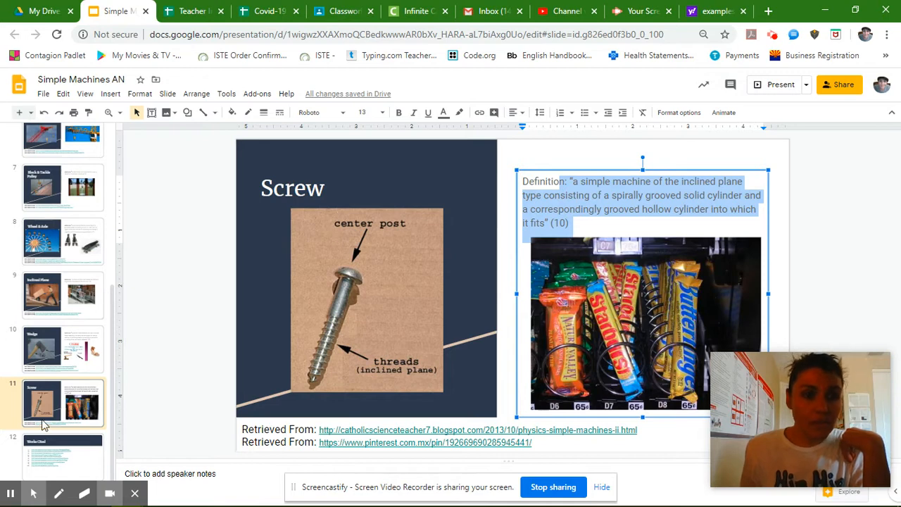
mouse_move(78, 372)
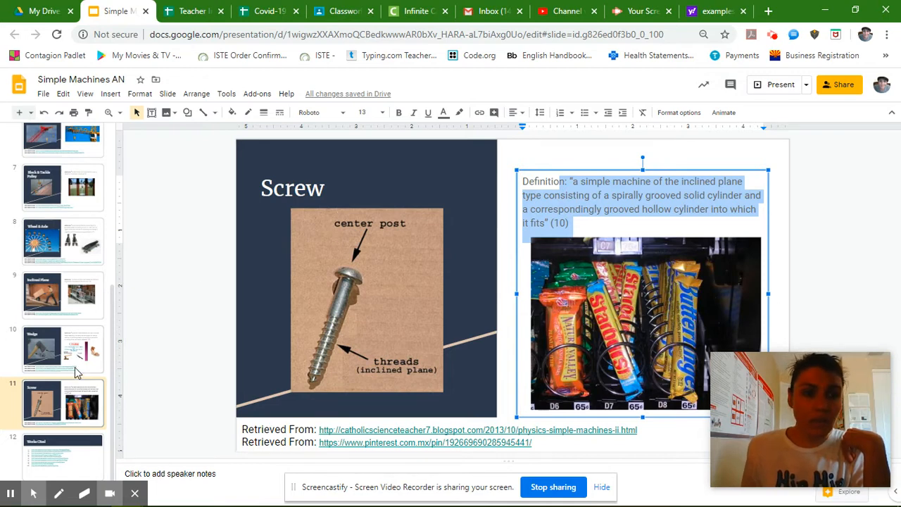
click(62, 350)
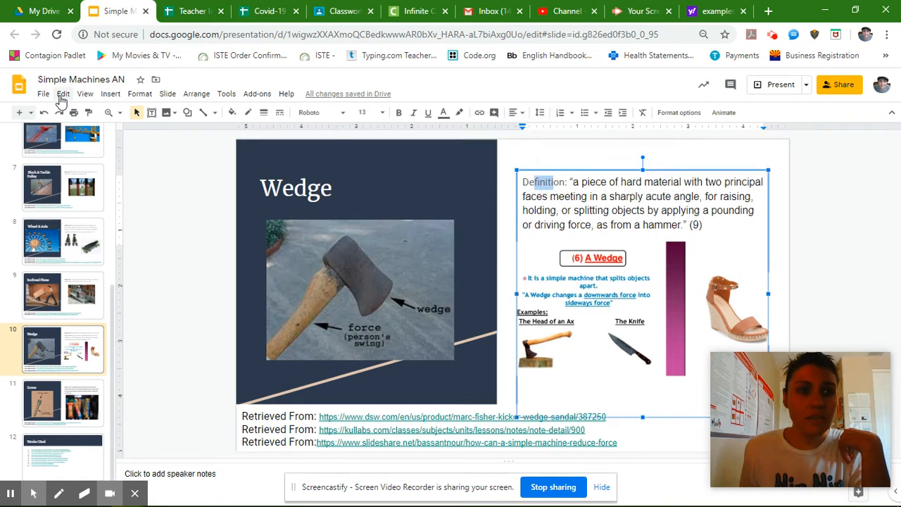
click(564, 181)
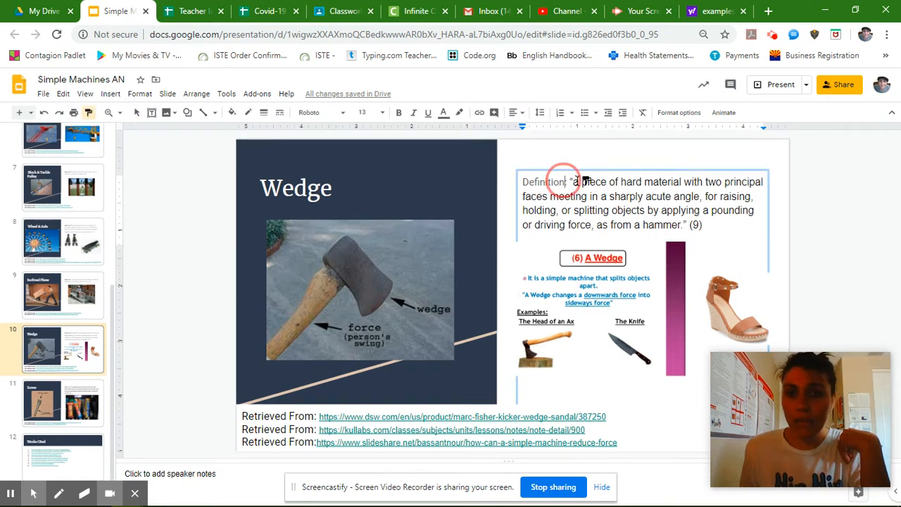
click(633, 203)
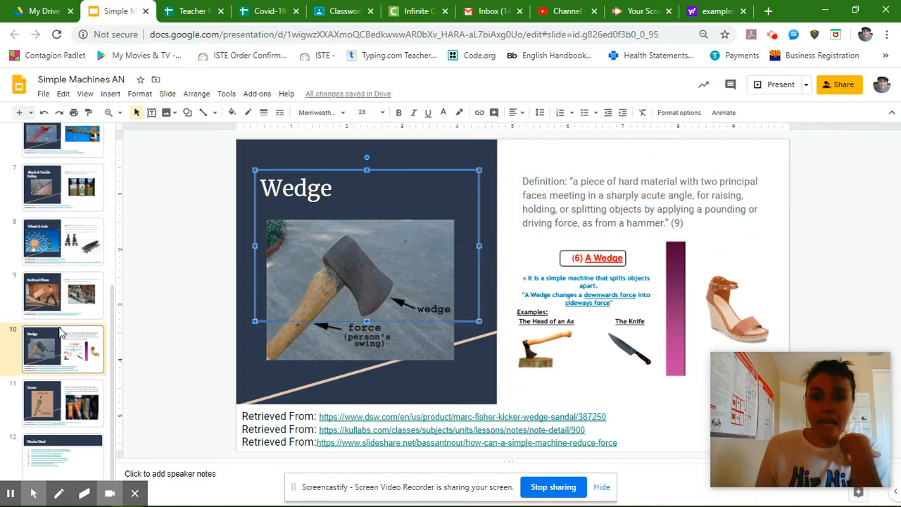
mouse_move(71, 339)
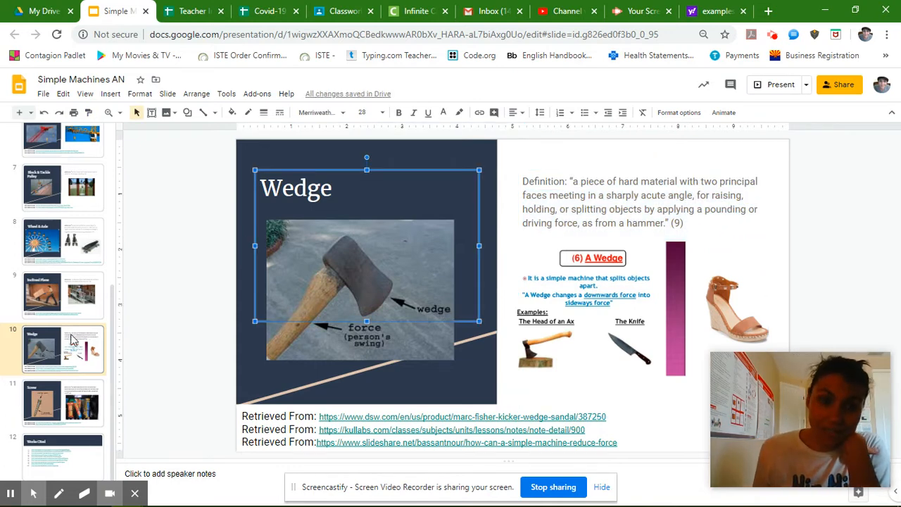
click(62, 456)
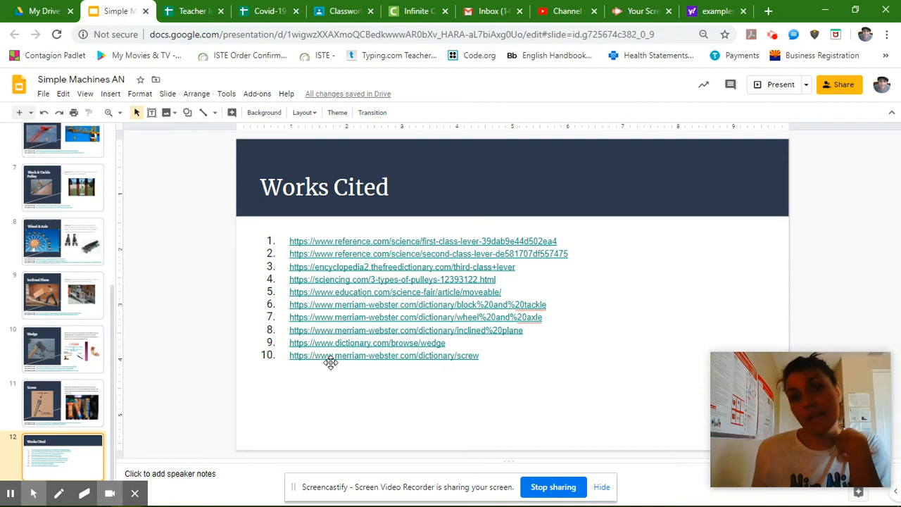
mouse_move(350, 327)
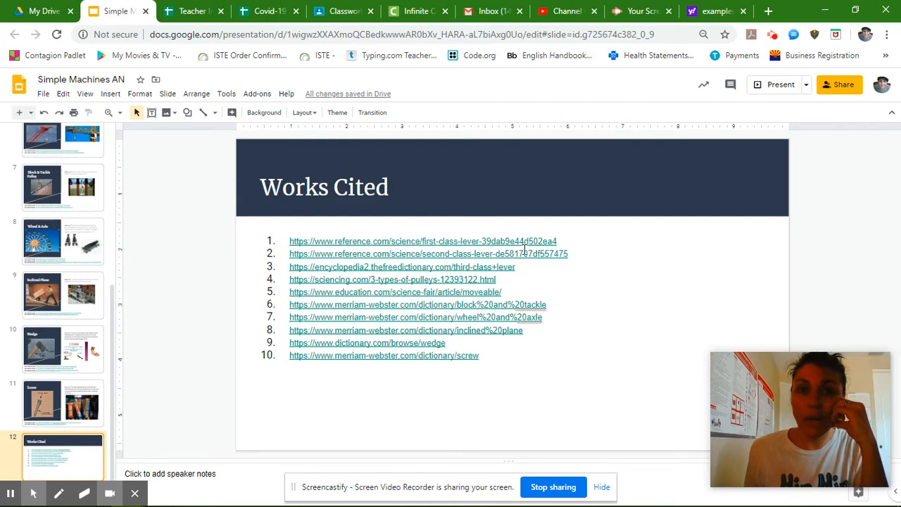
- Revisit the Screw slide, return to Works Cited, and switch to the Citation Machine browser tab
click(62, 403)
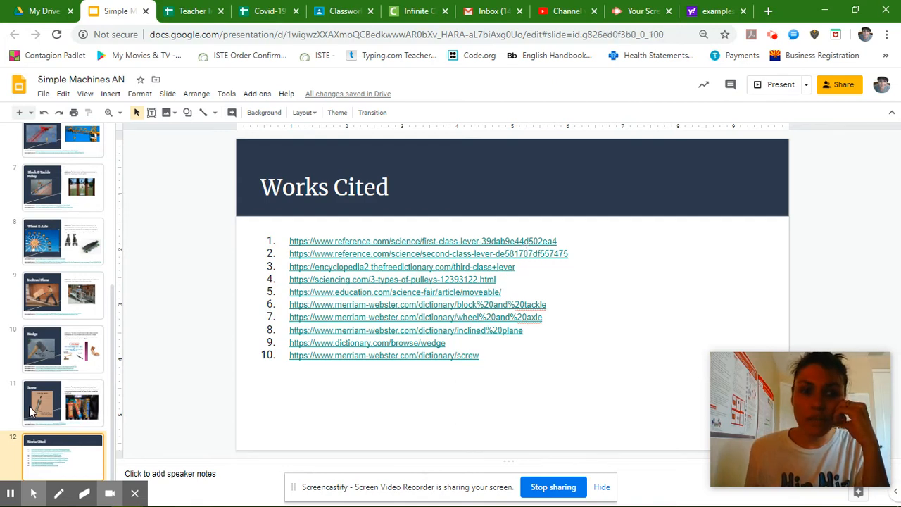
click(62, 403)
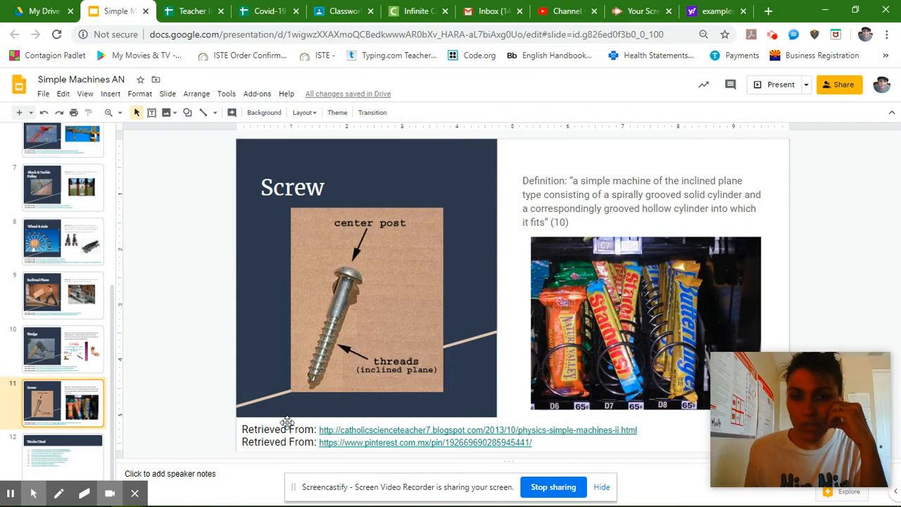
mouse_move(344, 422)
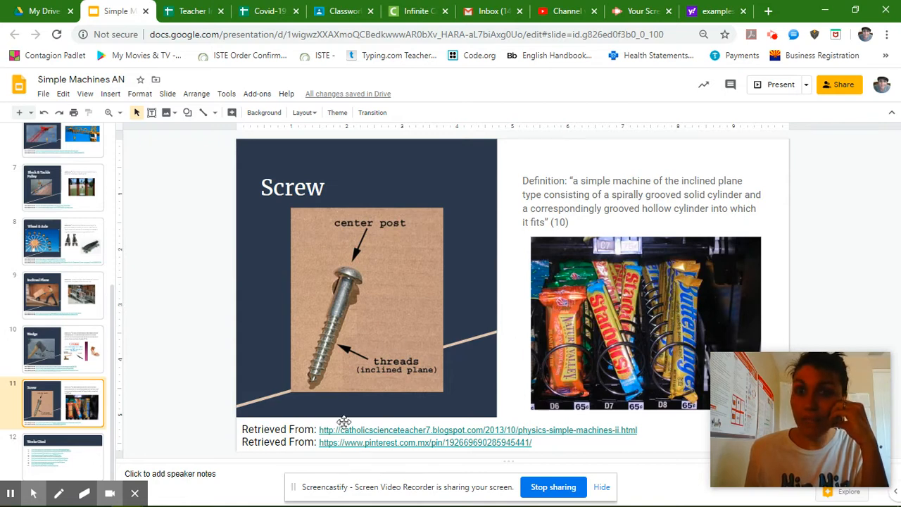
mouse_move(419, 324)
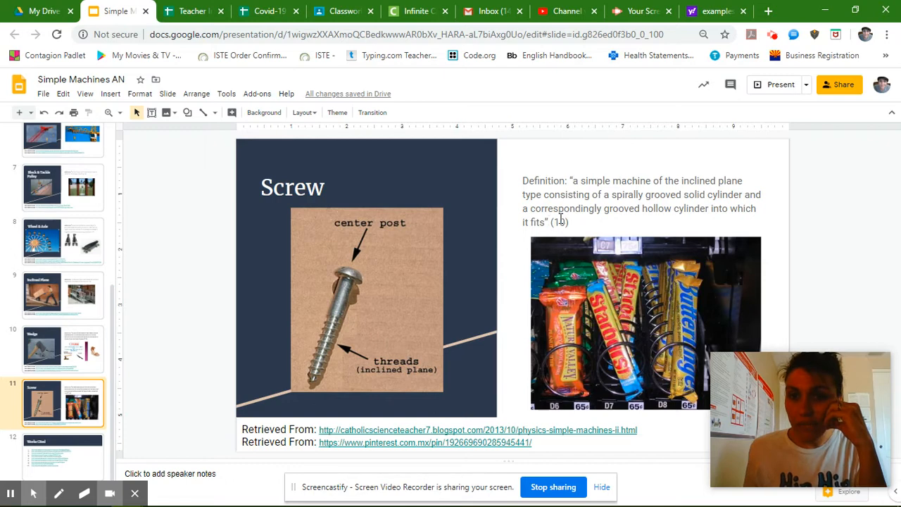
click(62, 457)
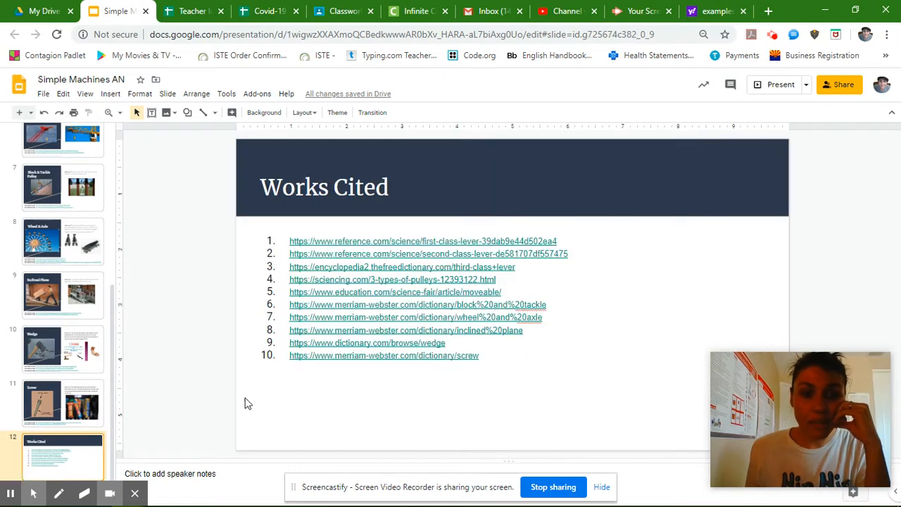
mouse_move(284, 203)
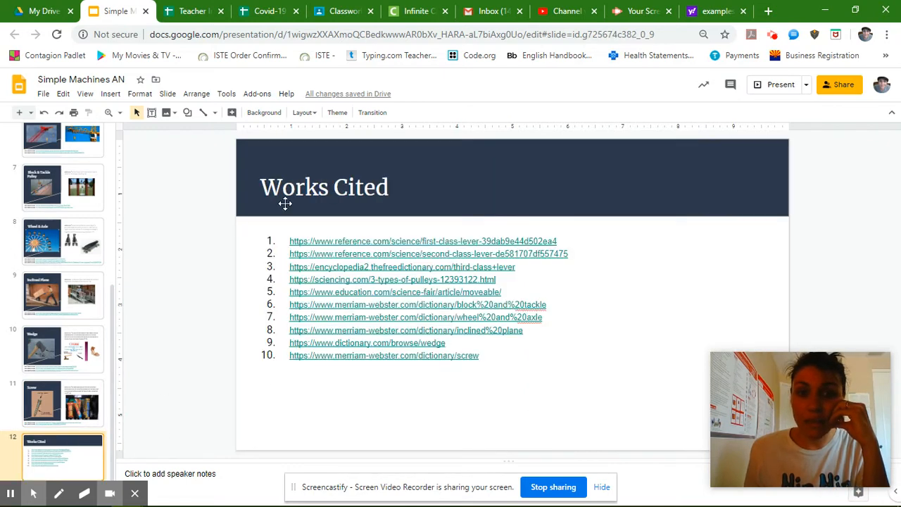
mouse_move(514, 118)
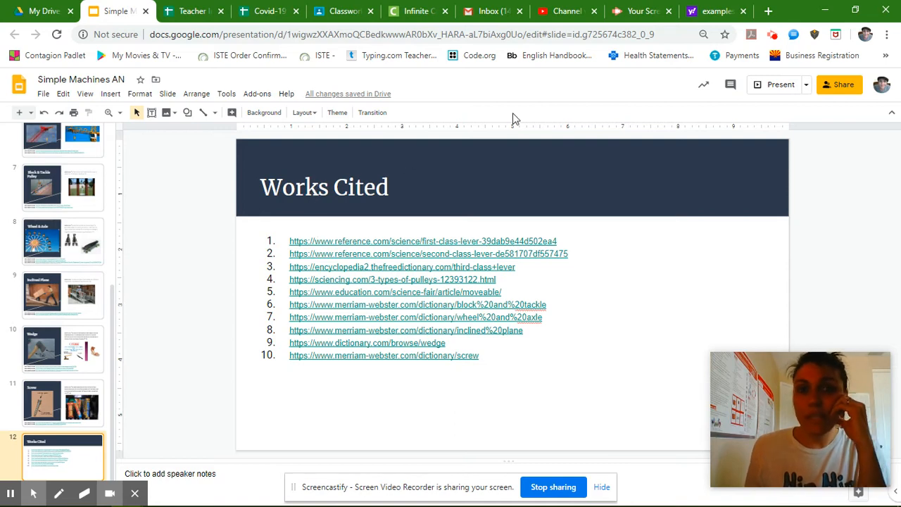
click(769, 11)
text(citationmachine.net/style)
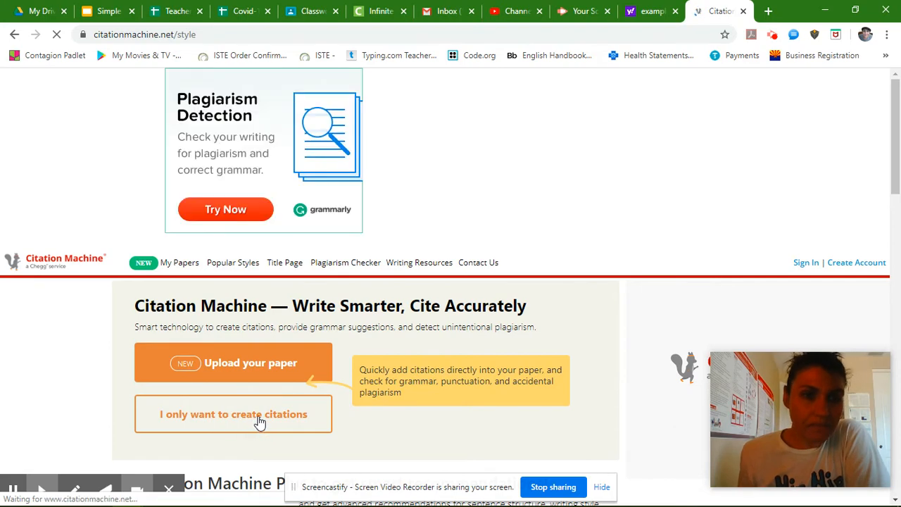
- Choose citation-only mode with MLA style and the Website source form
click(234, 415)
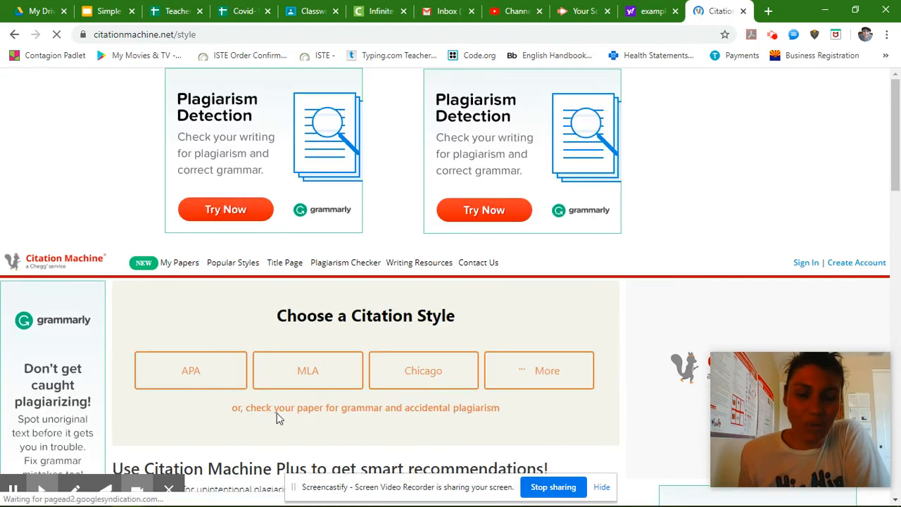
click(307, 371)
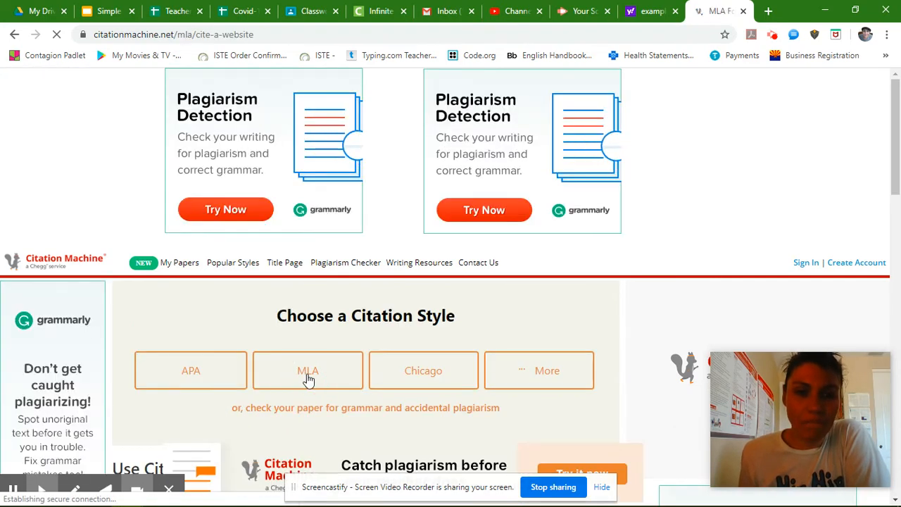
click(307, 370)
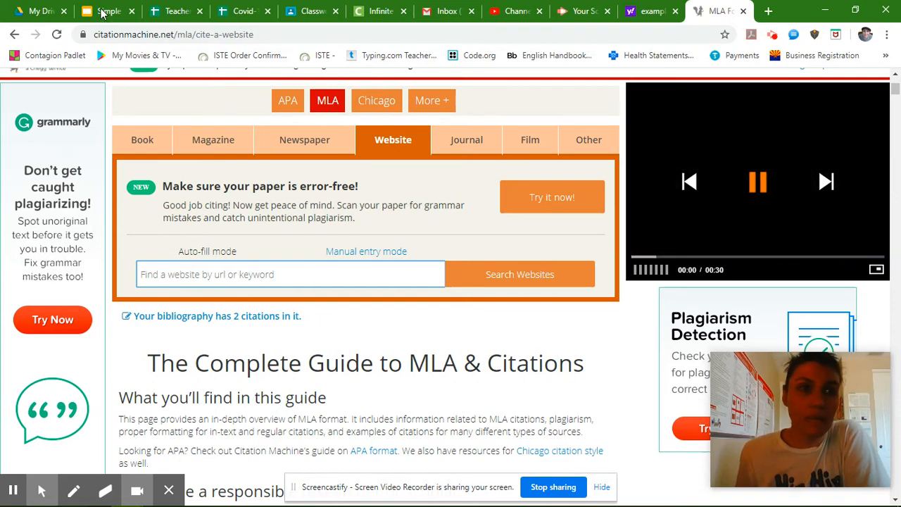
click(109, 11)
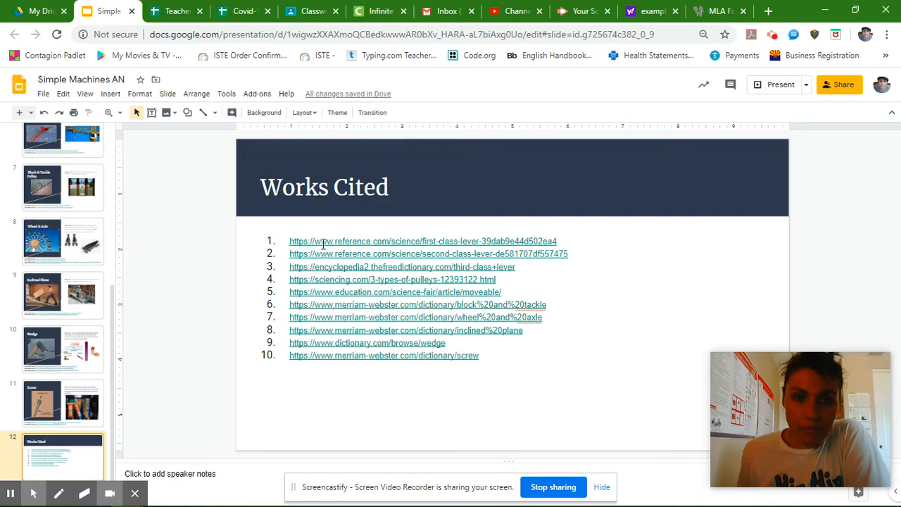
- Select the first reference.com URL on the Works Cited slide for copying
click(303, 241)
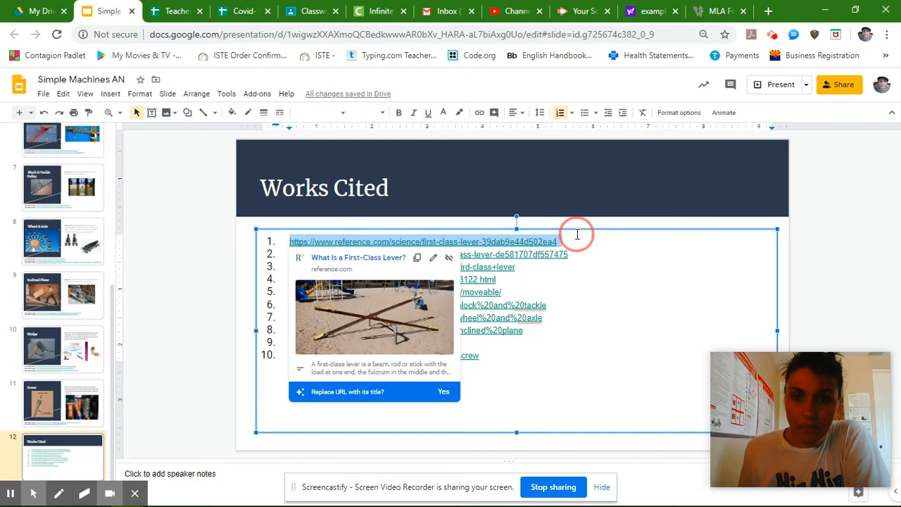
mouse_move(541, 231)
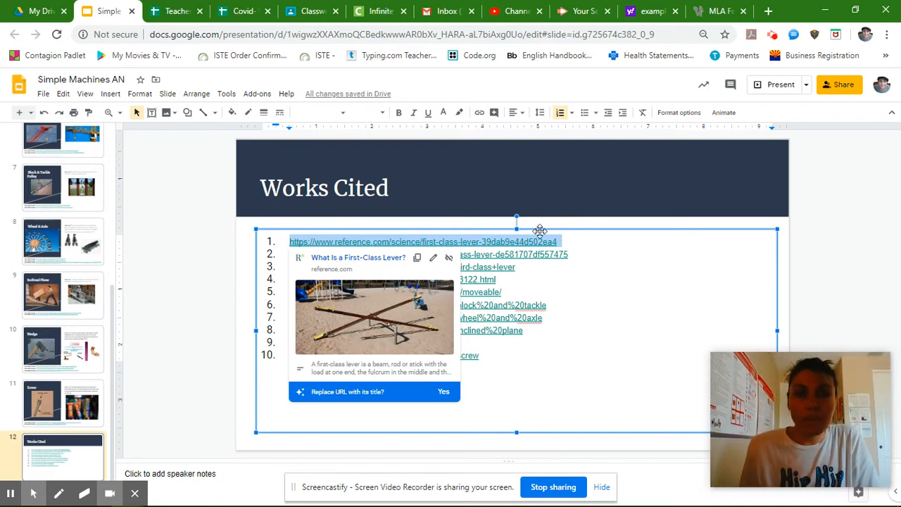
click(716, 11)
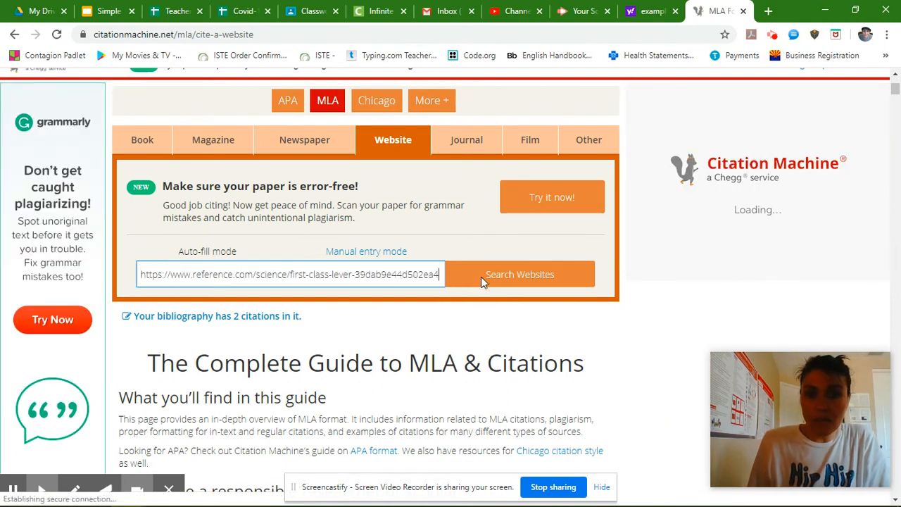
- Search the pasted reference.com URL and select the 'What Is a First-Class Lever?' result
click(520, 273)
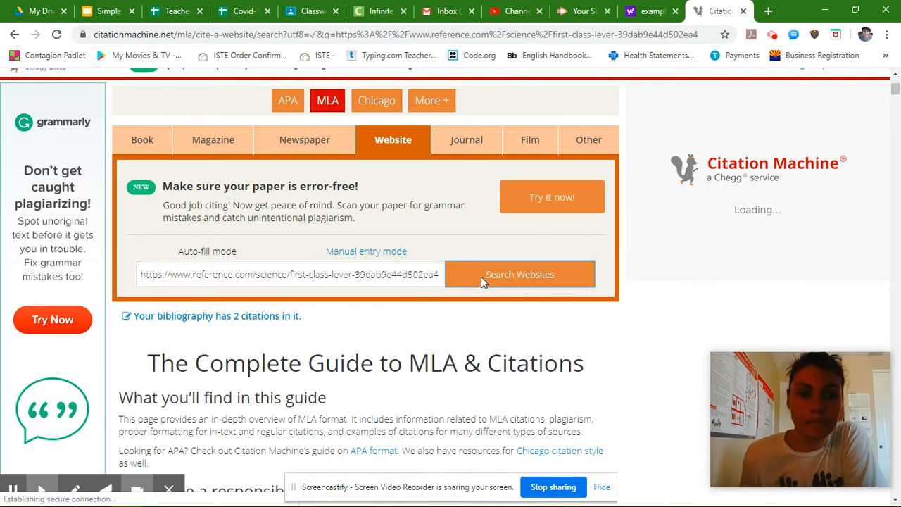
scroll(up, 3)
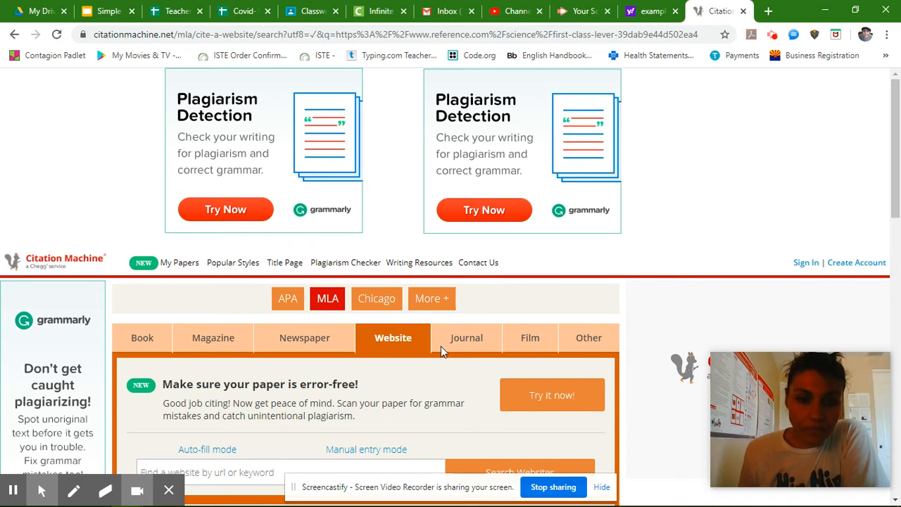
scroll(down, 3)
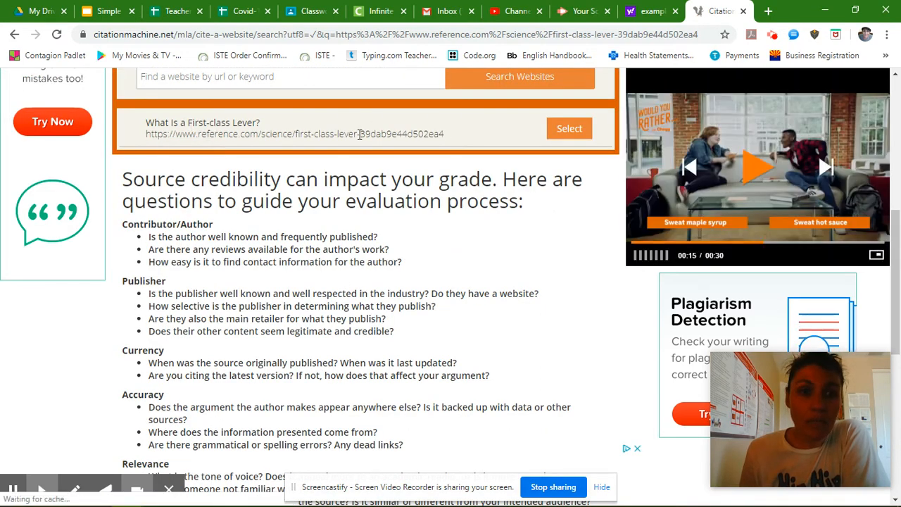
click(569, 128)
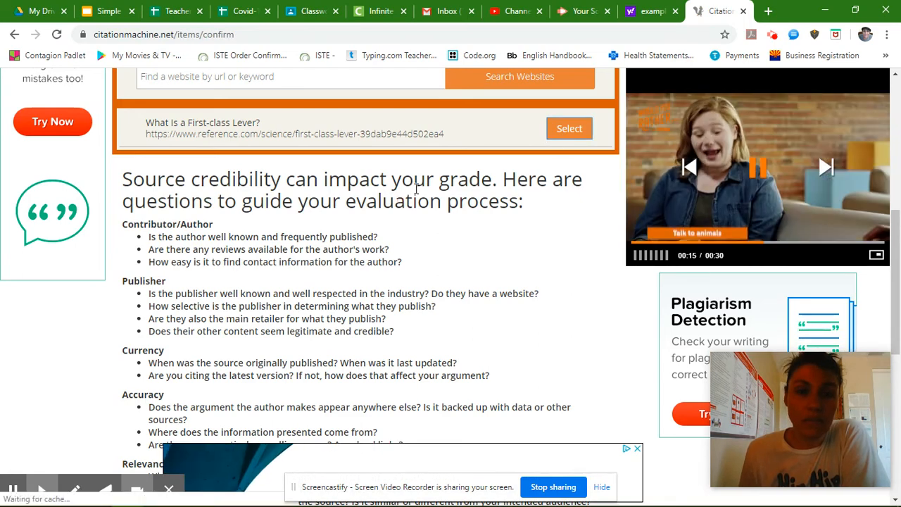
- Review the found citation data and proceed to the Final Step
scroll(up, 3)
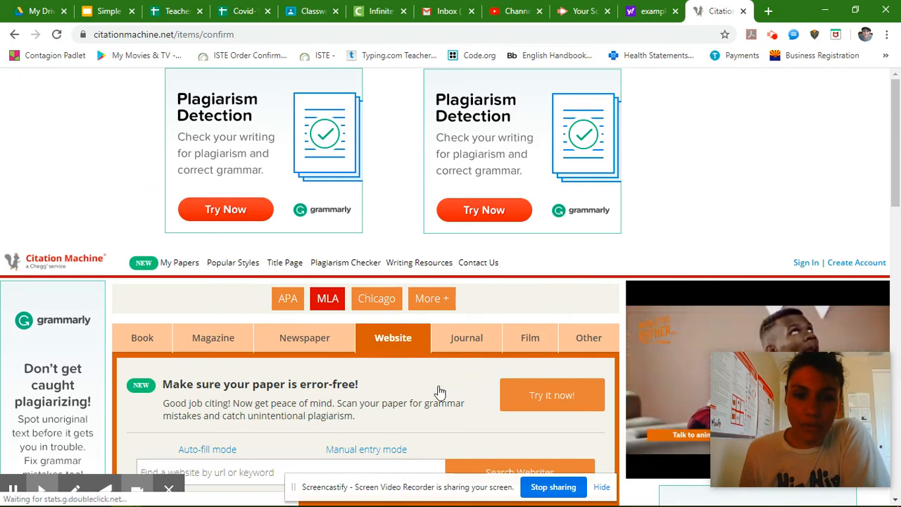
scroll(down, 3)
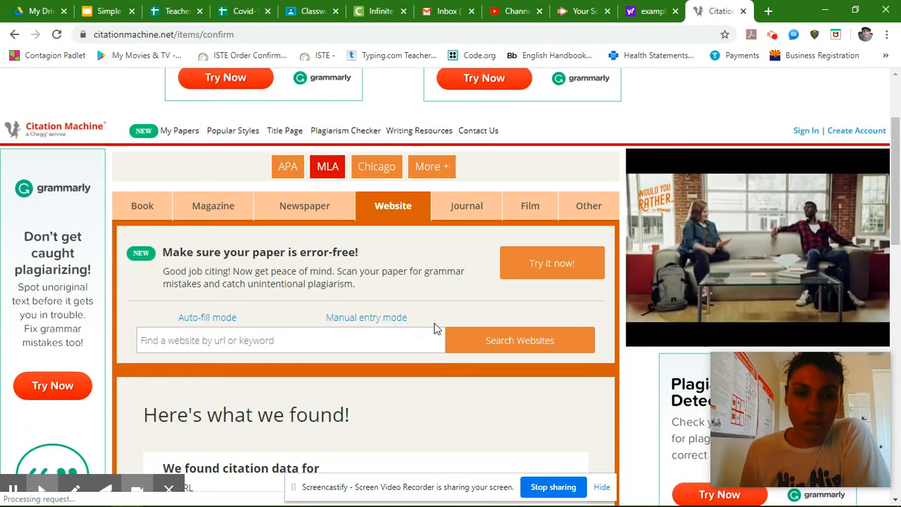
scroll(down, 3)
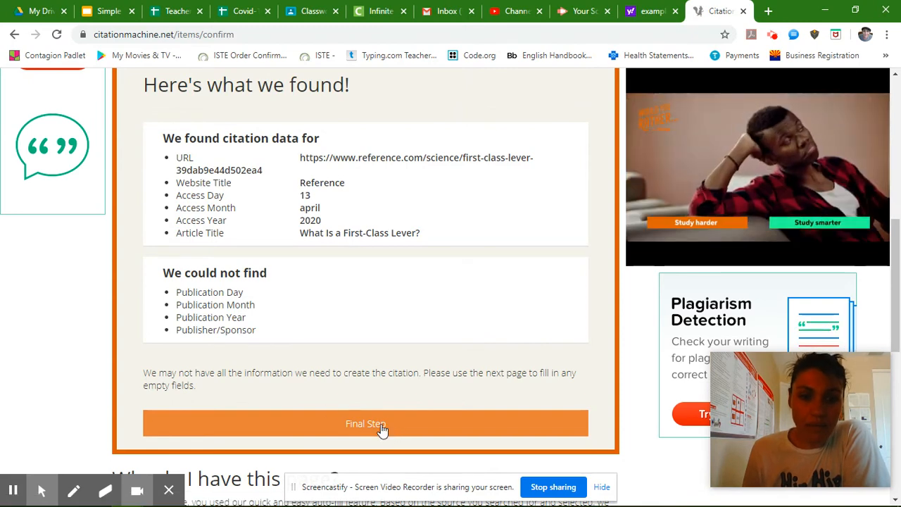
click(366, 423)
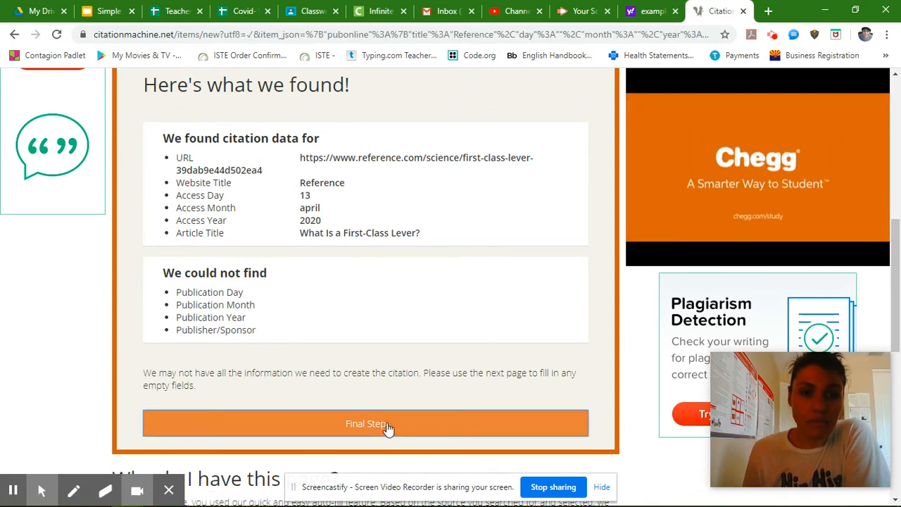
click(366, 423)
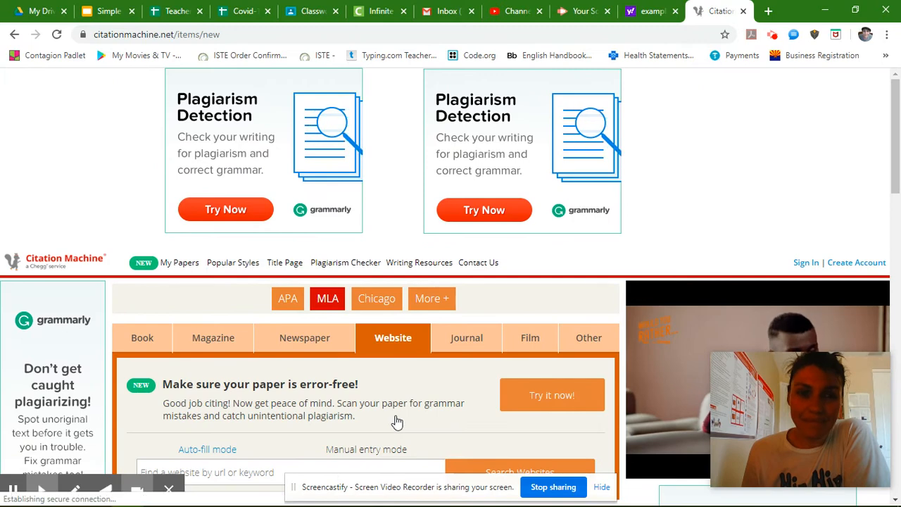
scroll(down, 3)
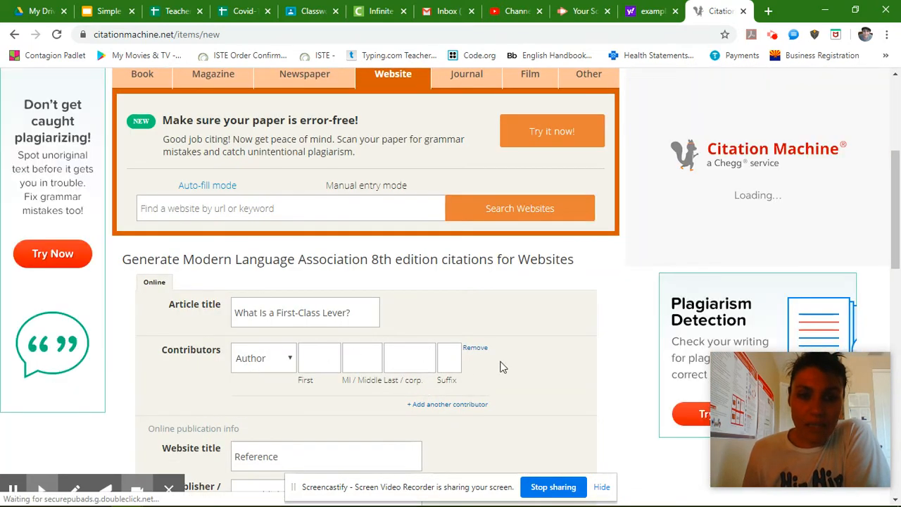
scroll(down, 3)
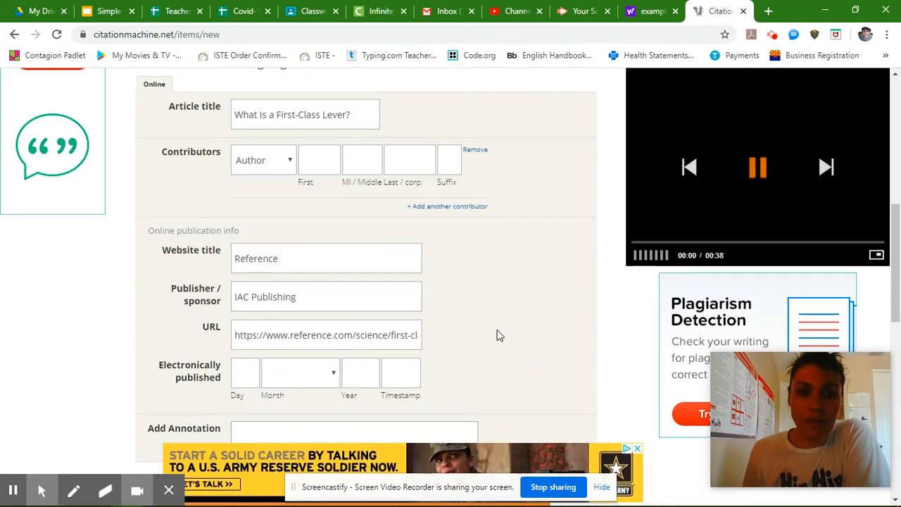
scroll(up, 3)
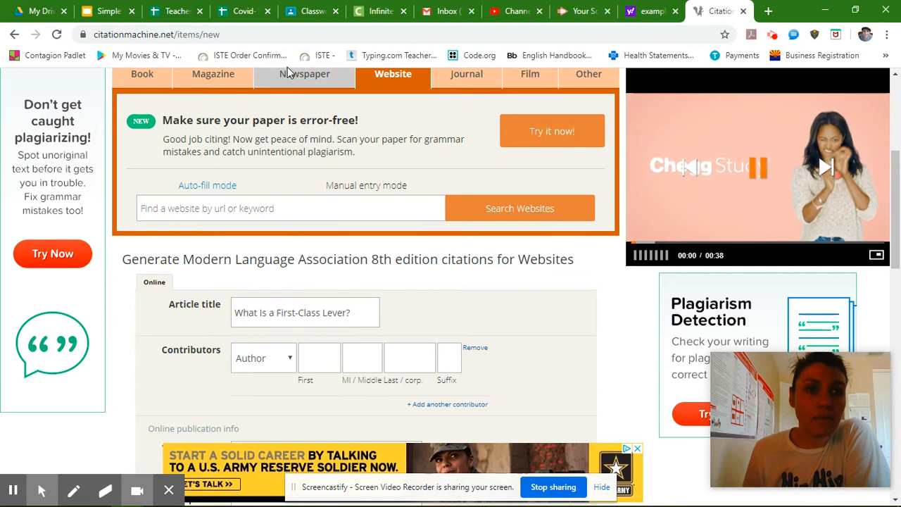
mouse_move(109, 12)
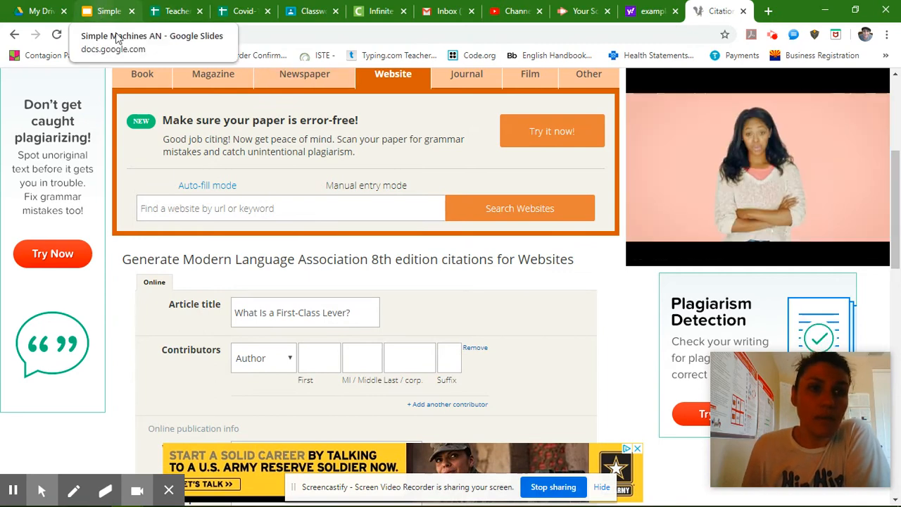
- Copy the first Works Cited link from the slide deck for opening in a new tab
click(107, 11)
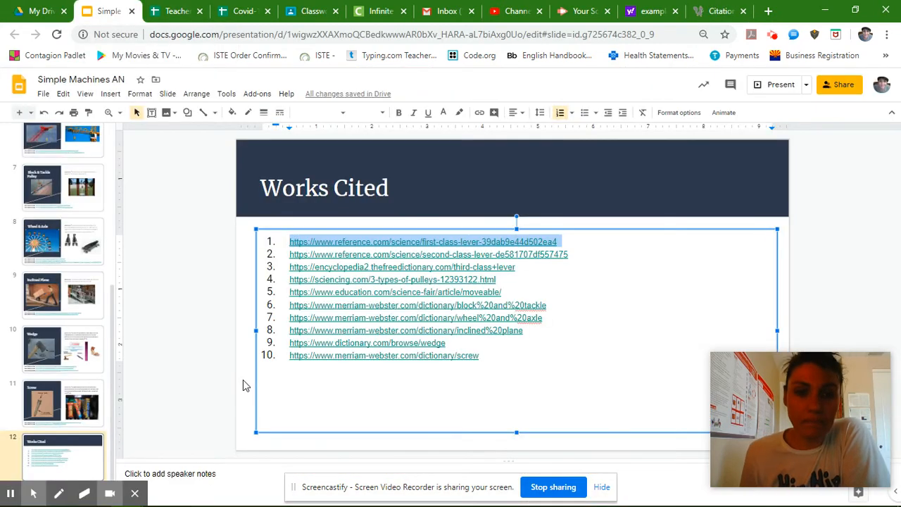
click(408, 243)
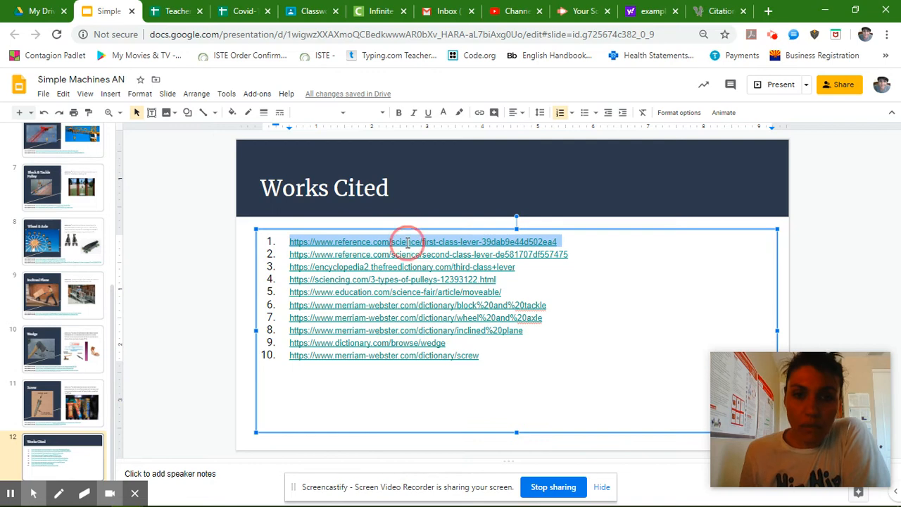
right_click(408, 242)
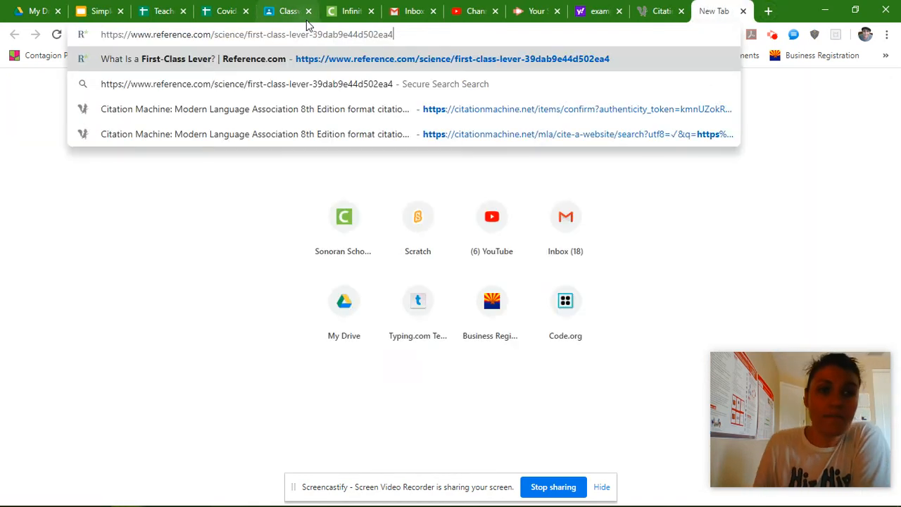
- Load the first-class lever article and highlight its © 2020 Ask Media Group, LLC footer line
key(Return)
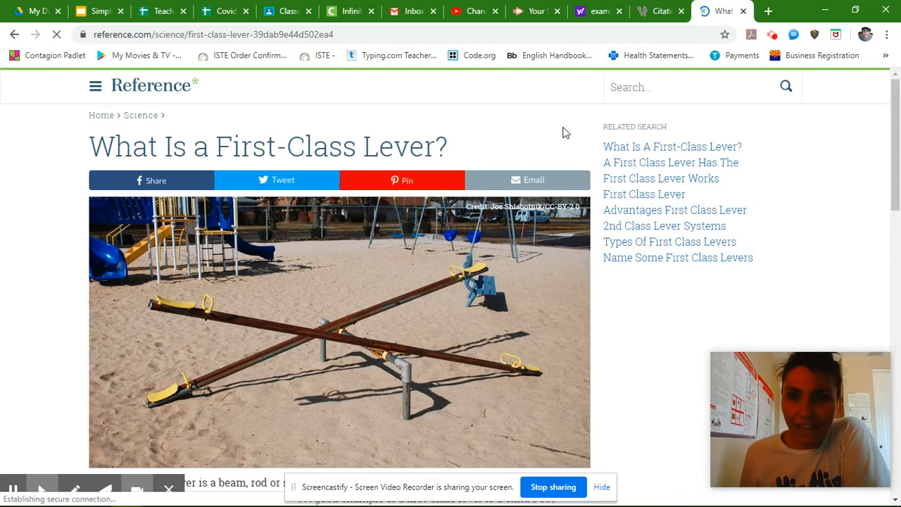
scroll(down, 3)
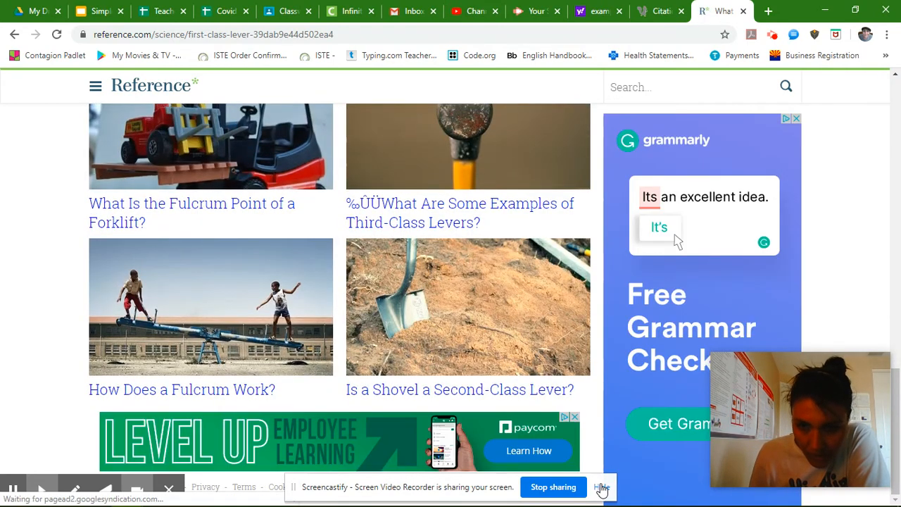
click(603, 487)
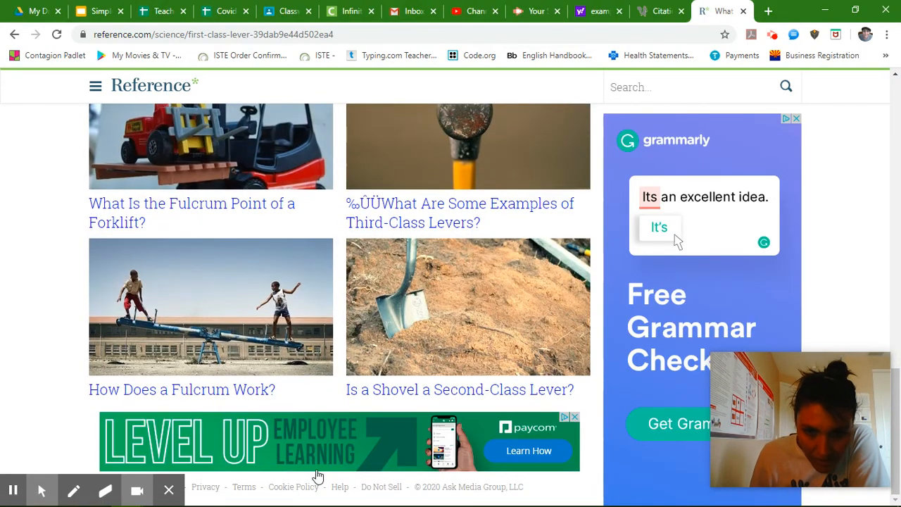
scroll(up, 3)
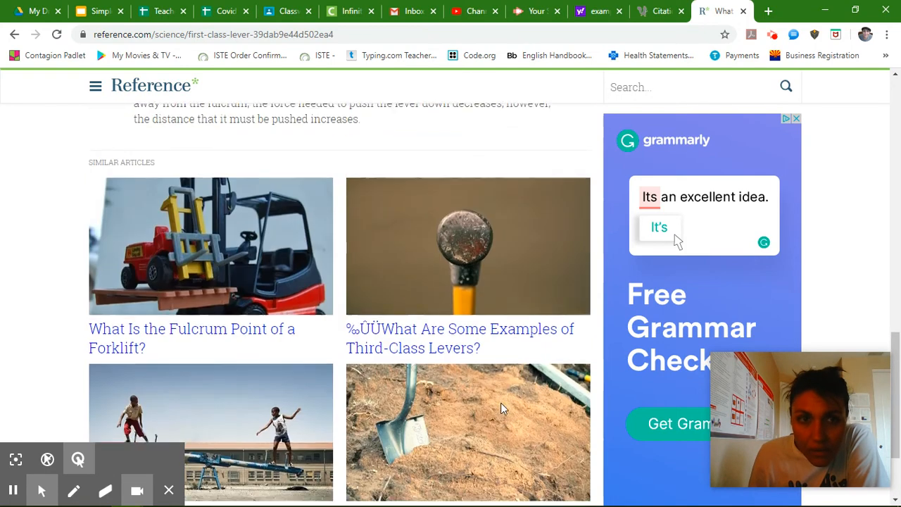
scroll(up, 3)
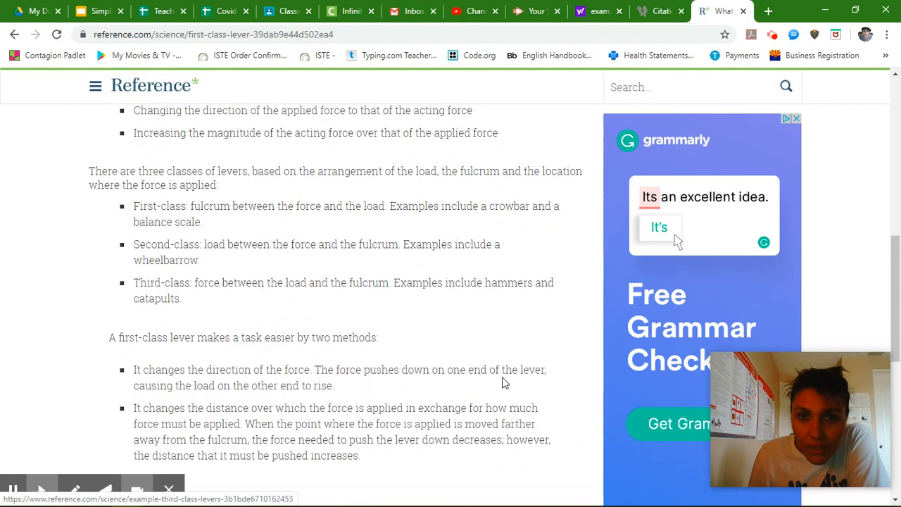
scroll(down, 3)
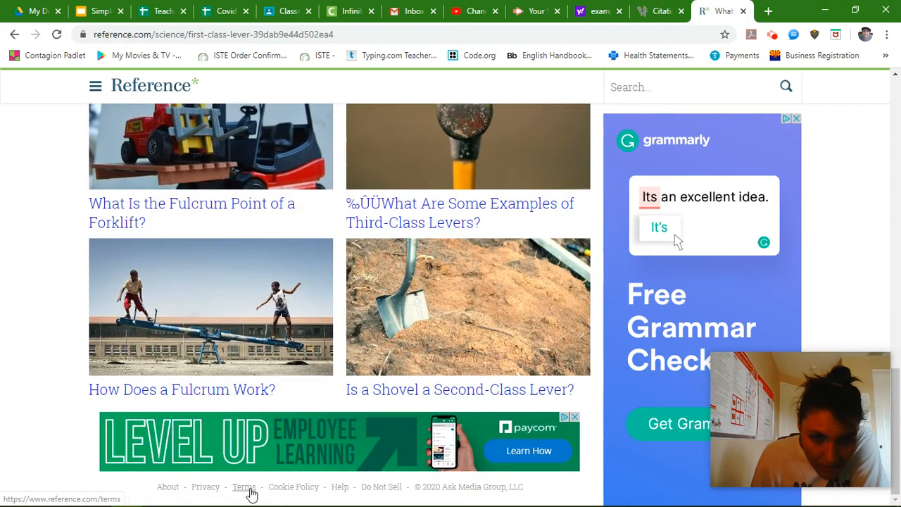
mouse_move(422, 486)
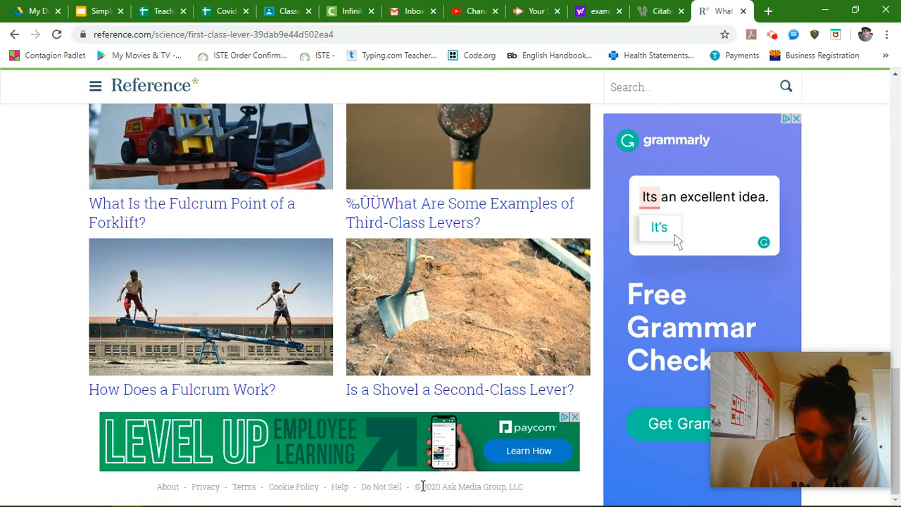
mouse_move(524, 492)
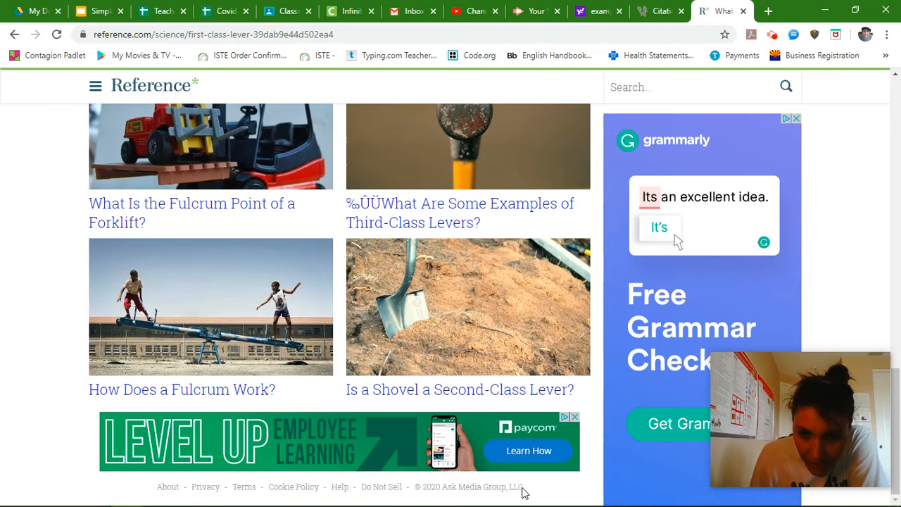
click(423, 487)
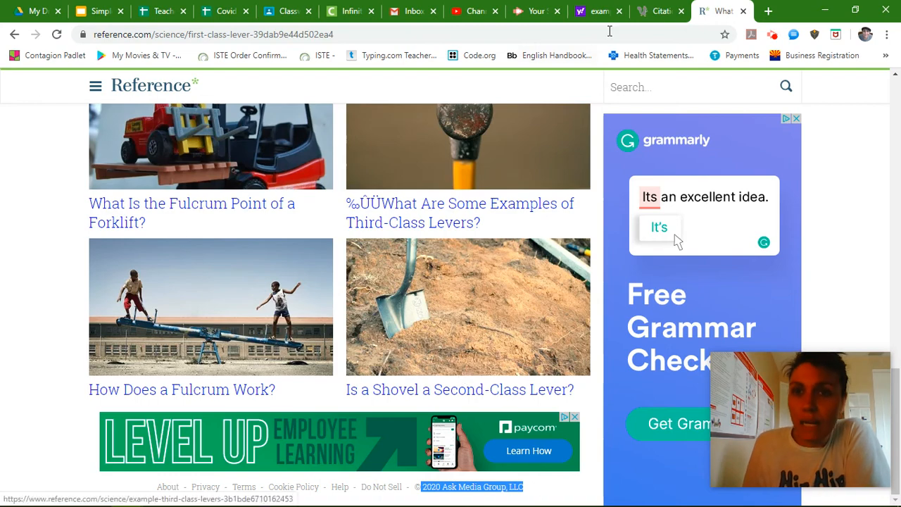
- Enter Ask Media Group, LLC as corporate author and 2020 as publication year in the citation form
click(659, 11)
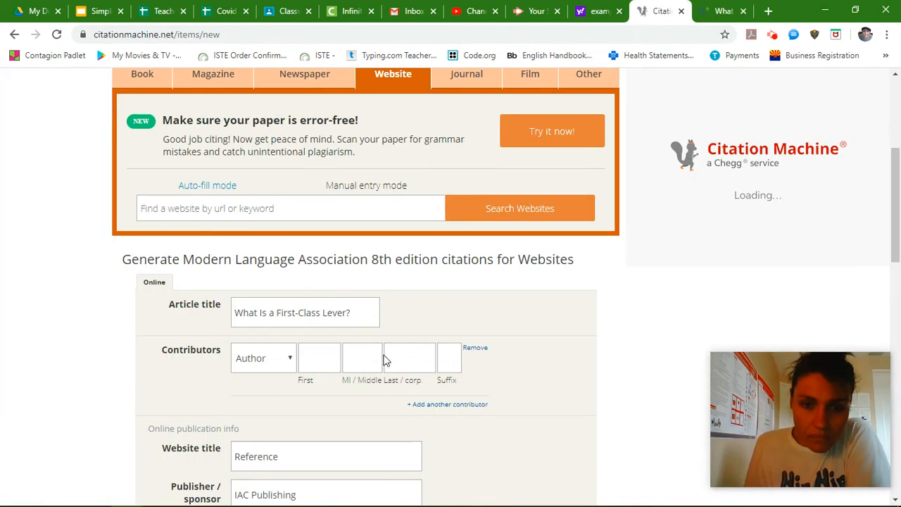
click(410, 357)
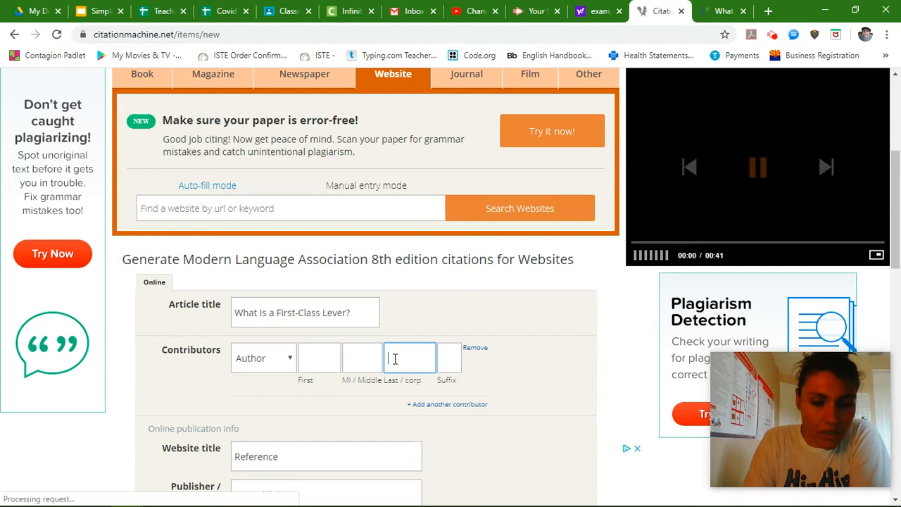
text(GroupLLC)
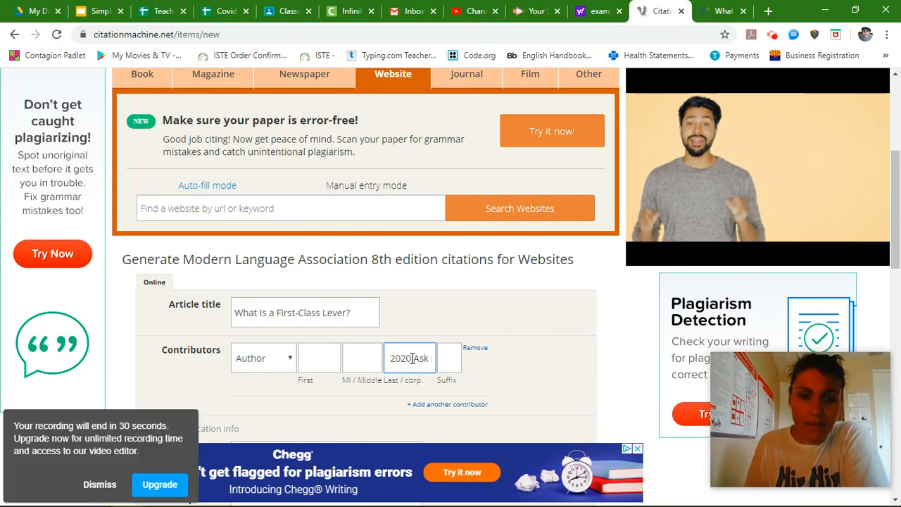
double_click(400, 358)
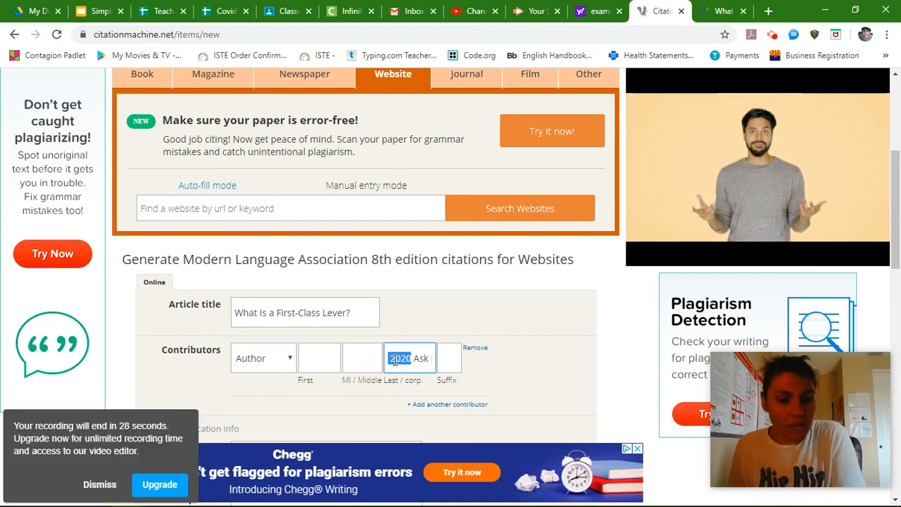
scroll(down, 3)
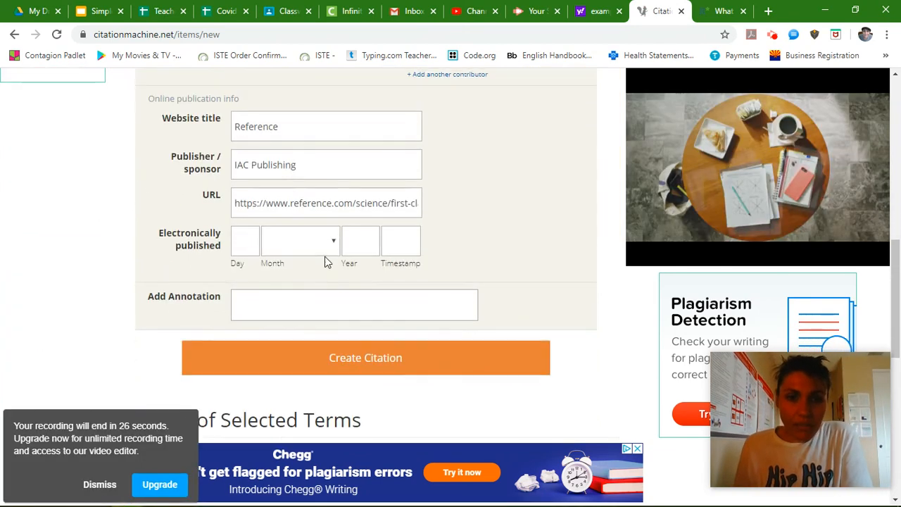
click(361, 241)
text(2020)
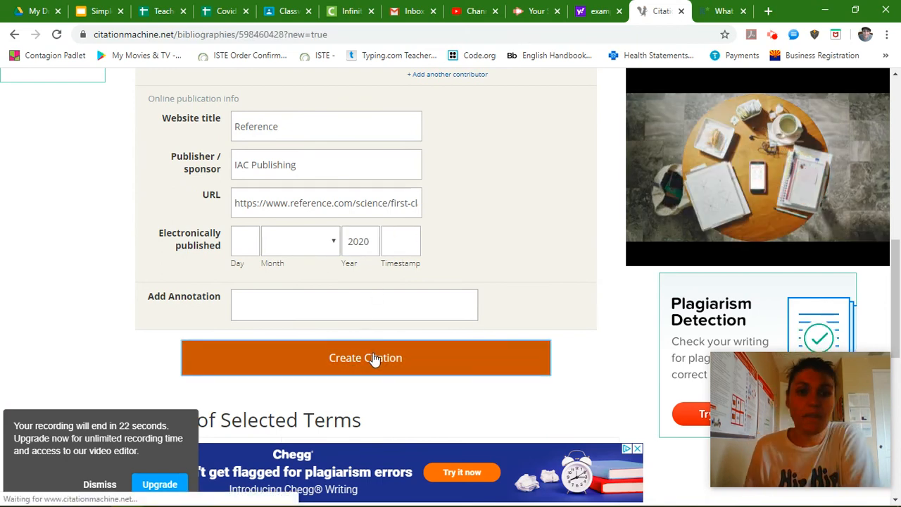
- Create the MLA citation, copy it, and return to the Works Cited slide
click(366, 358)
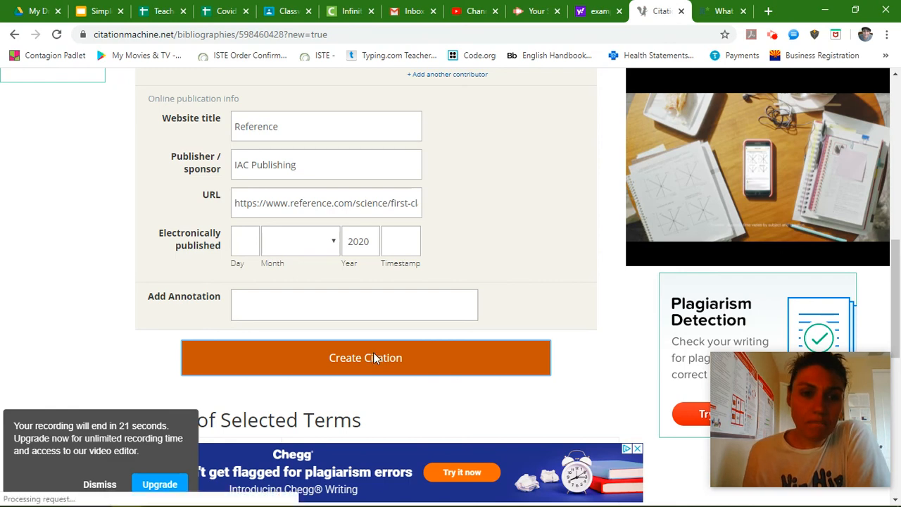
click(366, 358)
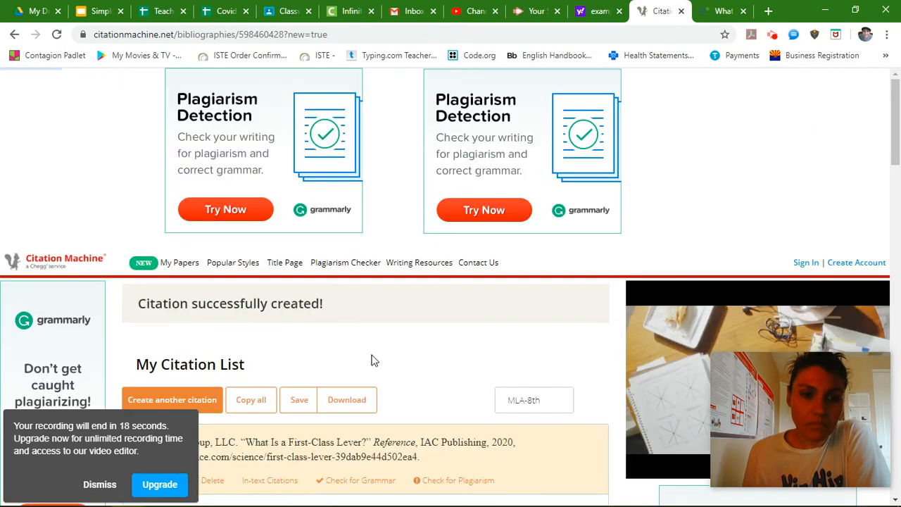
scroll(down, 3)
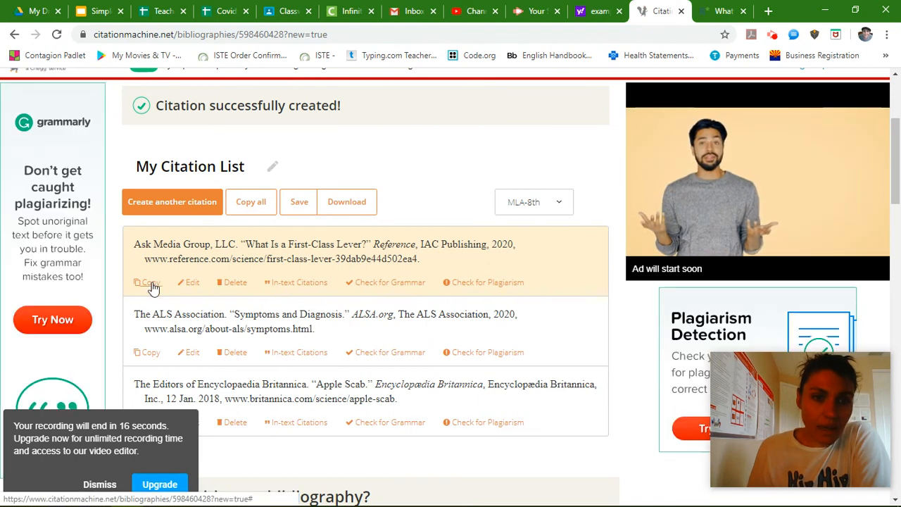
click(149, 282)
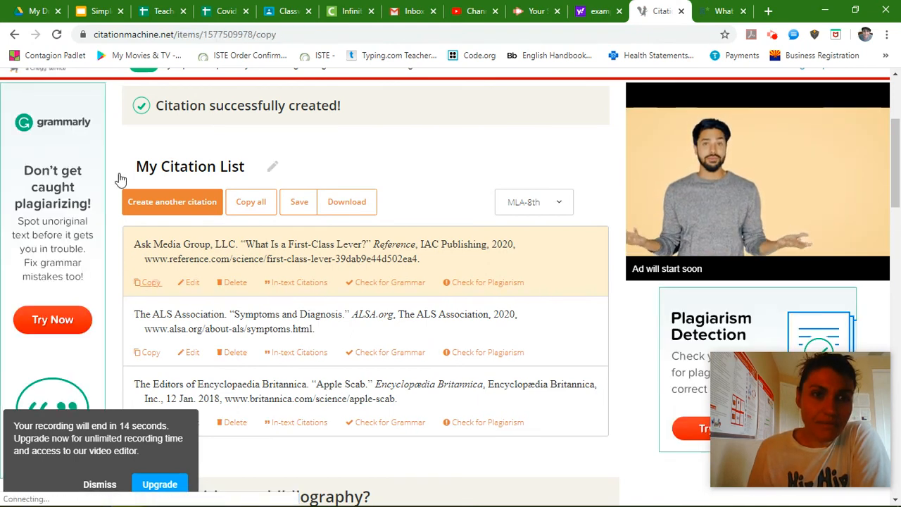
click(99, 12)
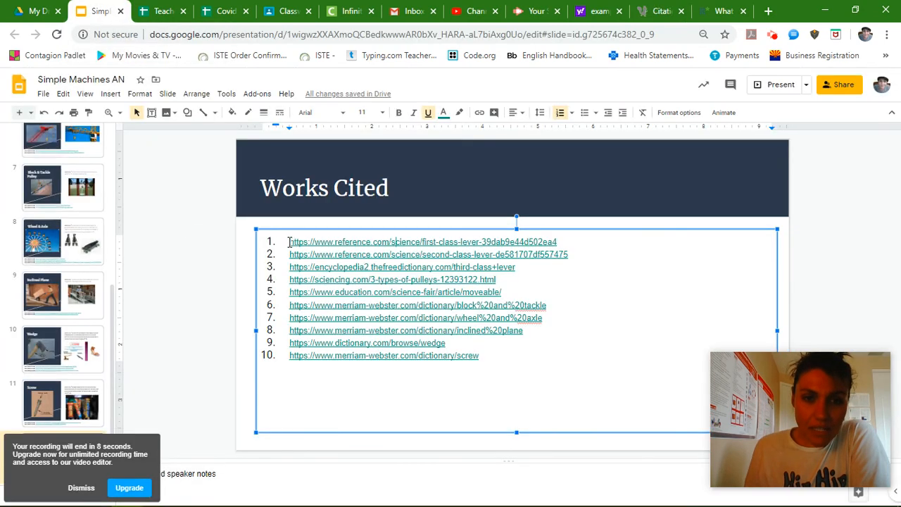
- Replace the first Works Cited URL with the pasted Ask Media Group MLA citation
click(423, 242)
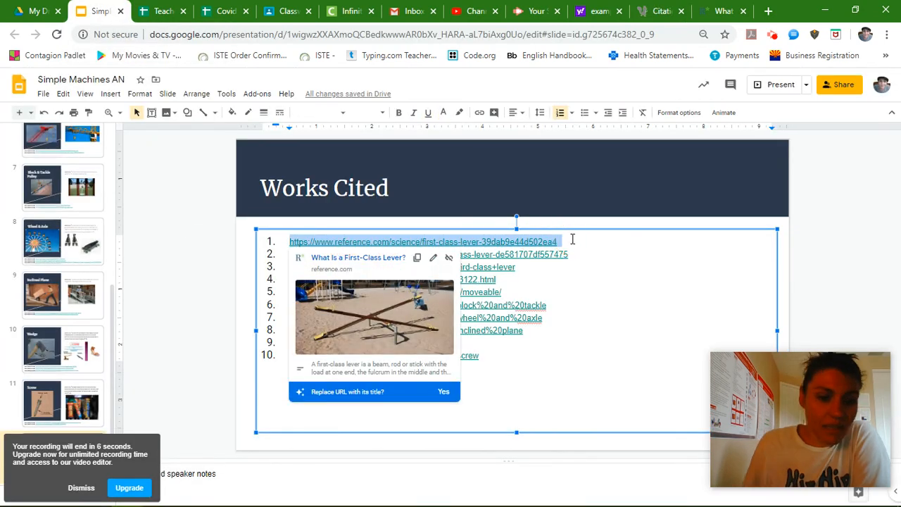
click(443, 392)
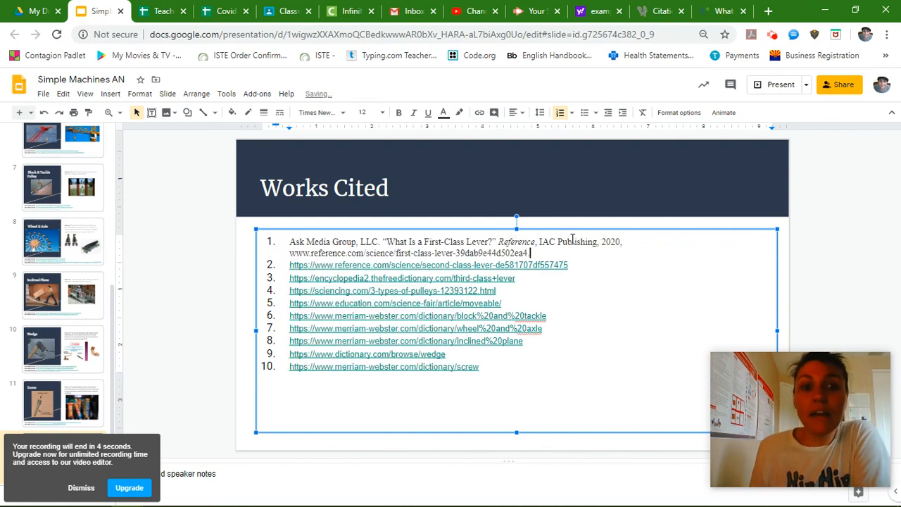